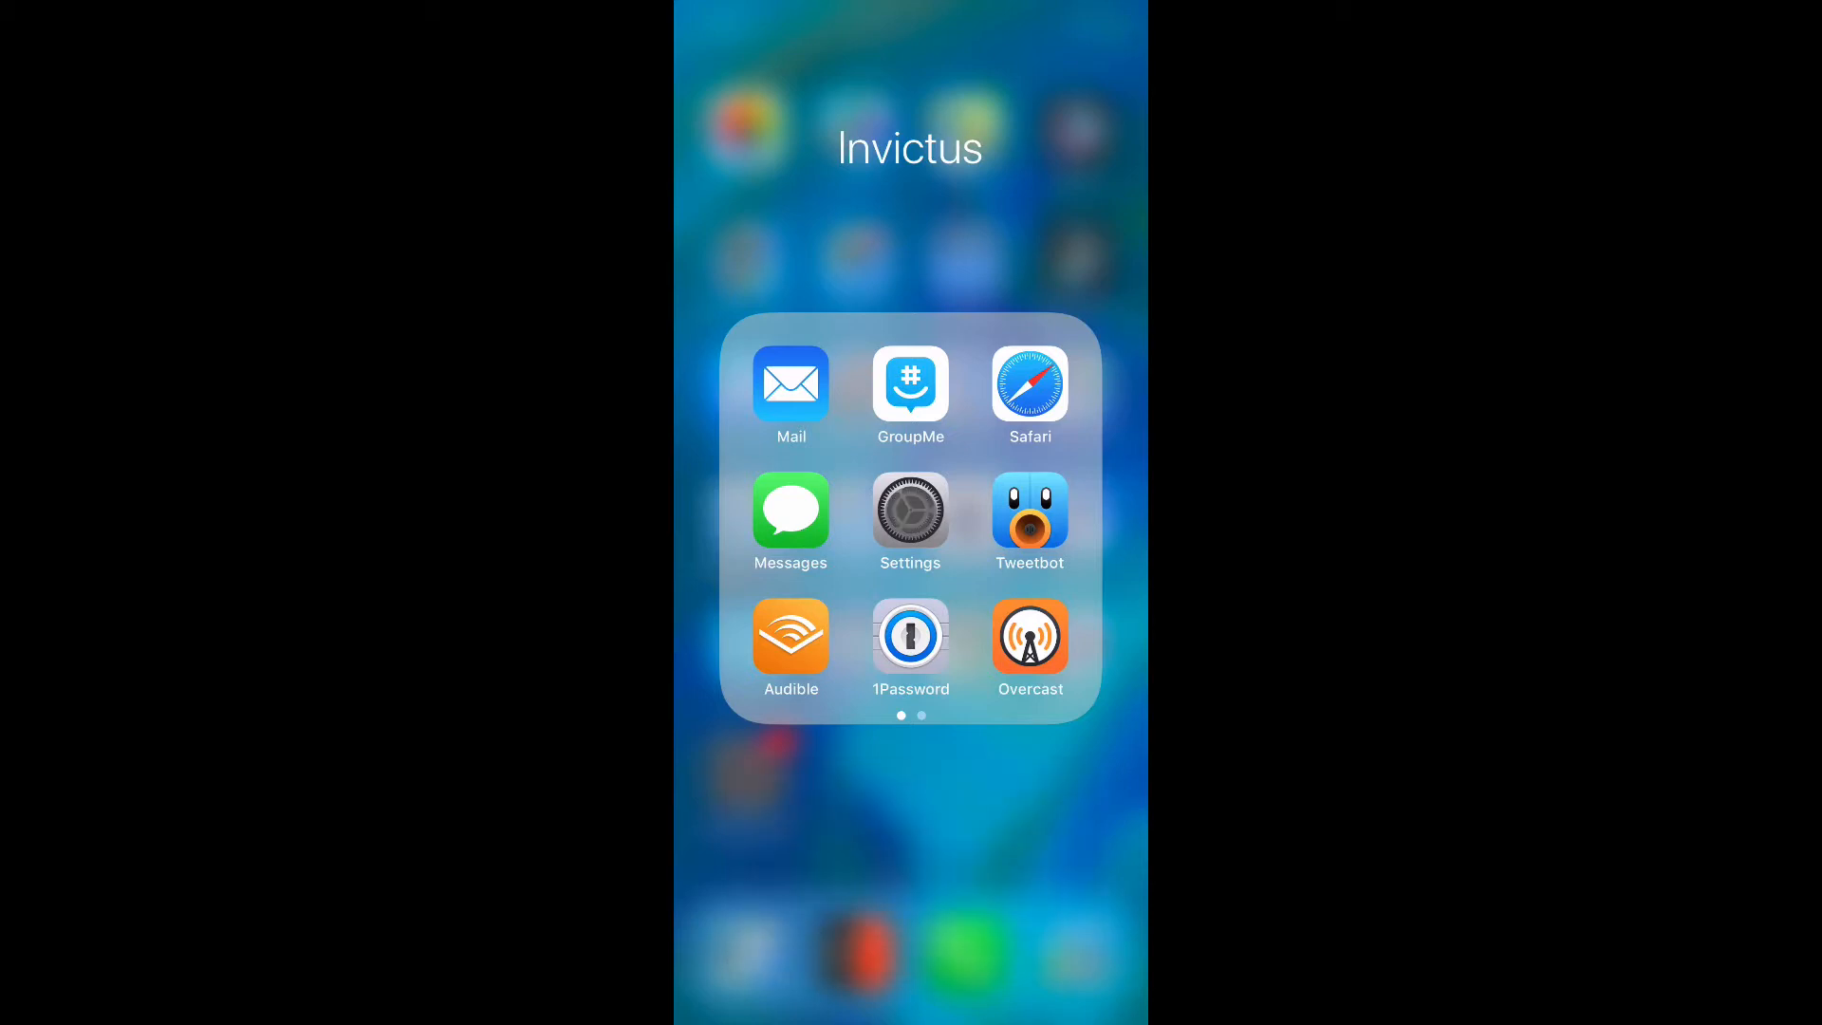
- Launch Settings, scroll down, and go to the Control Center page
click(910, 510)
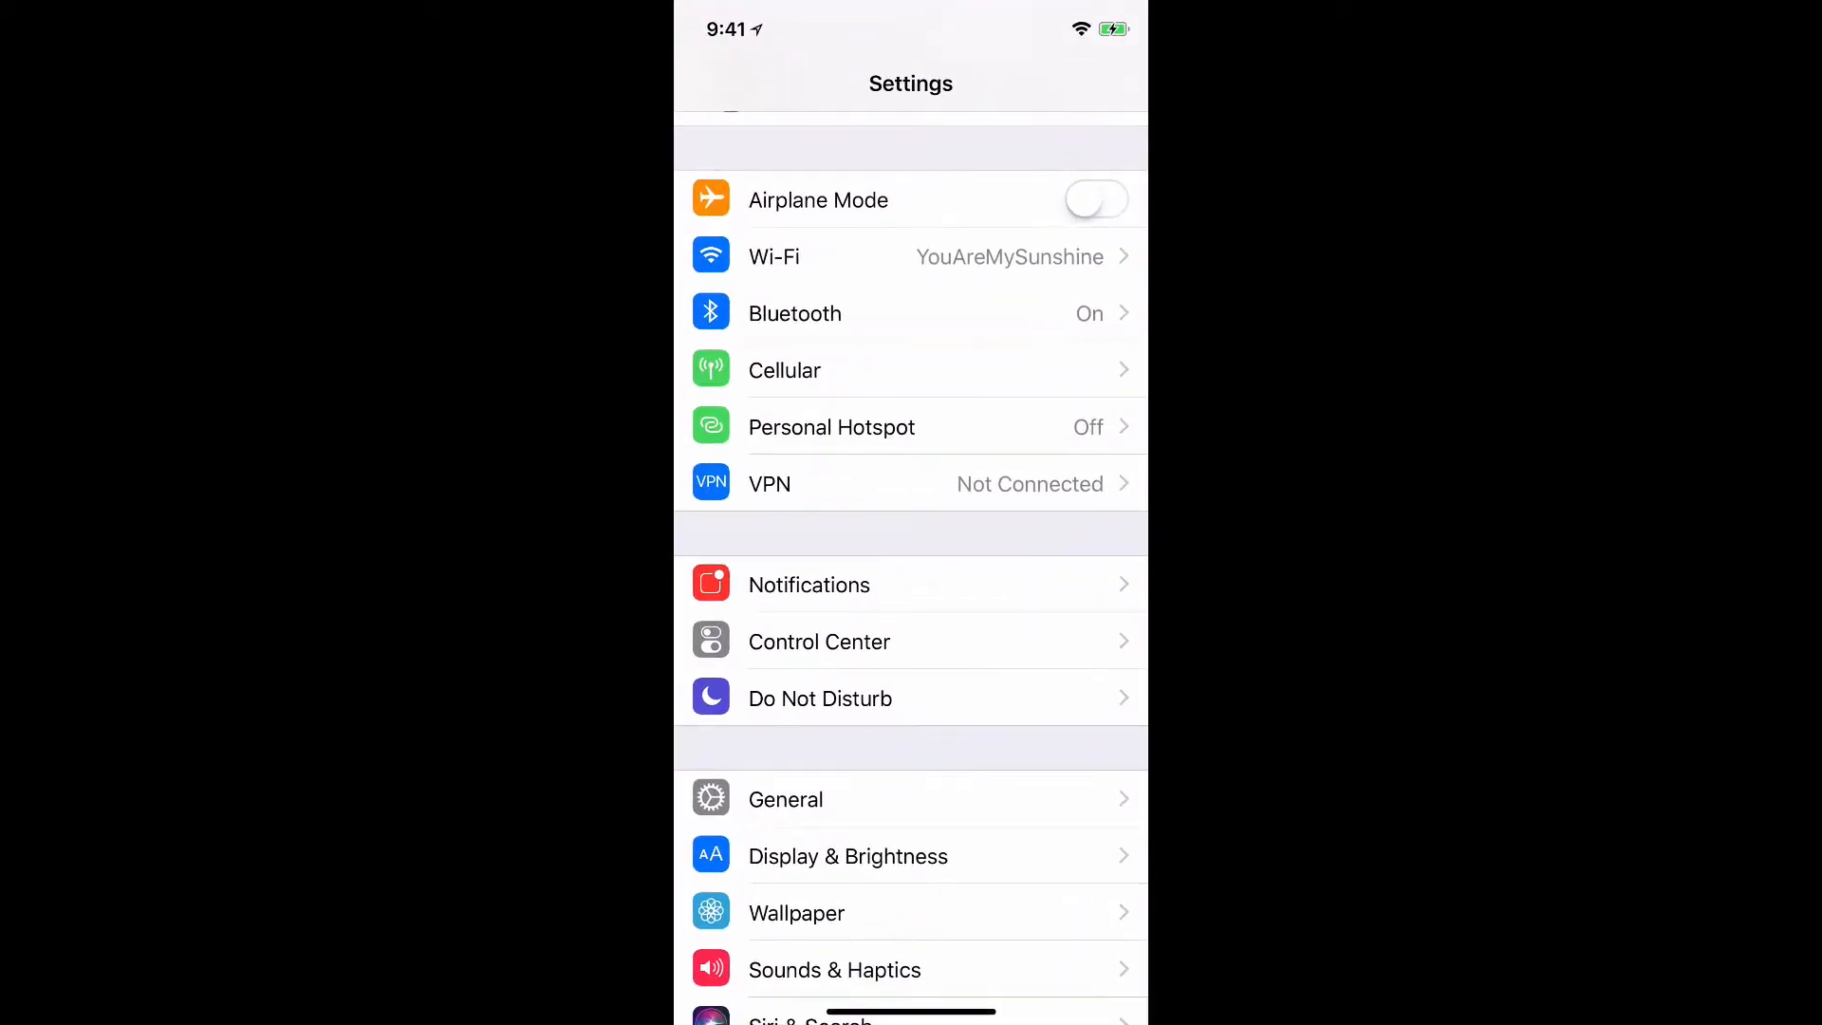
scroll(down, 3)
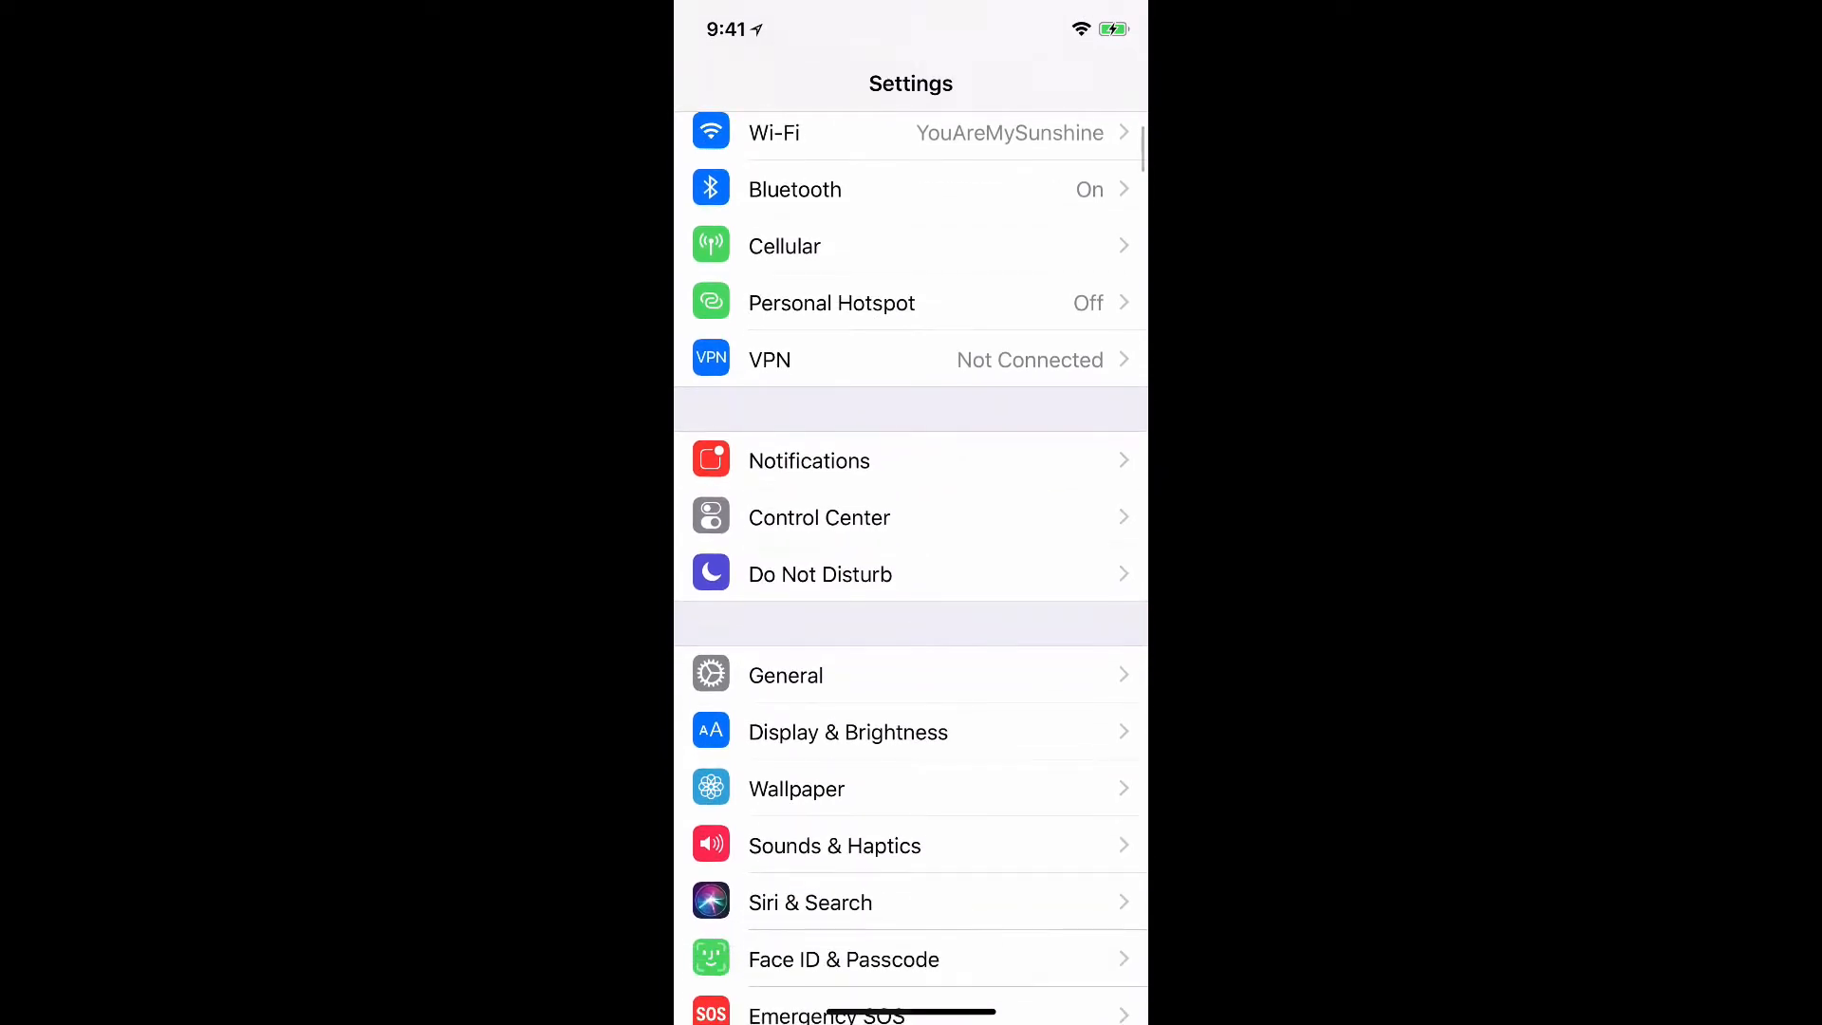
click(819, 517)
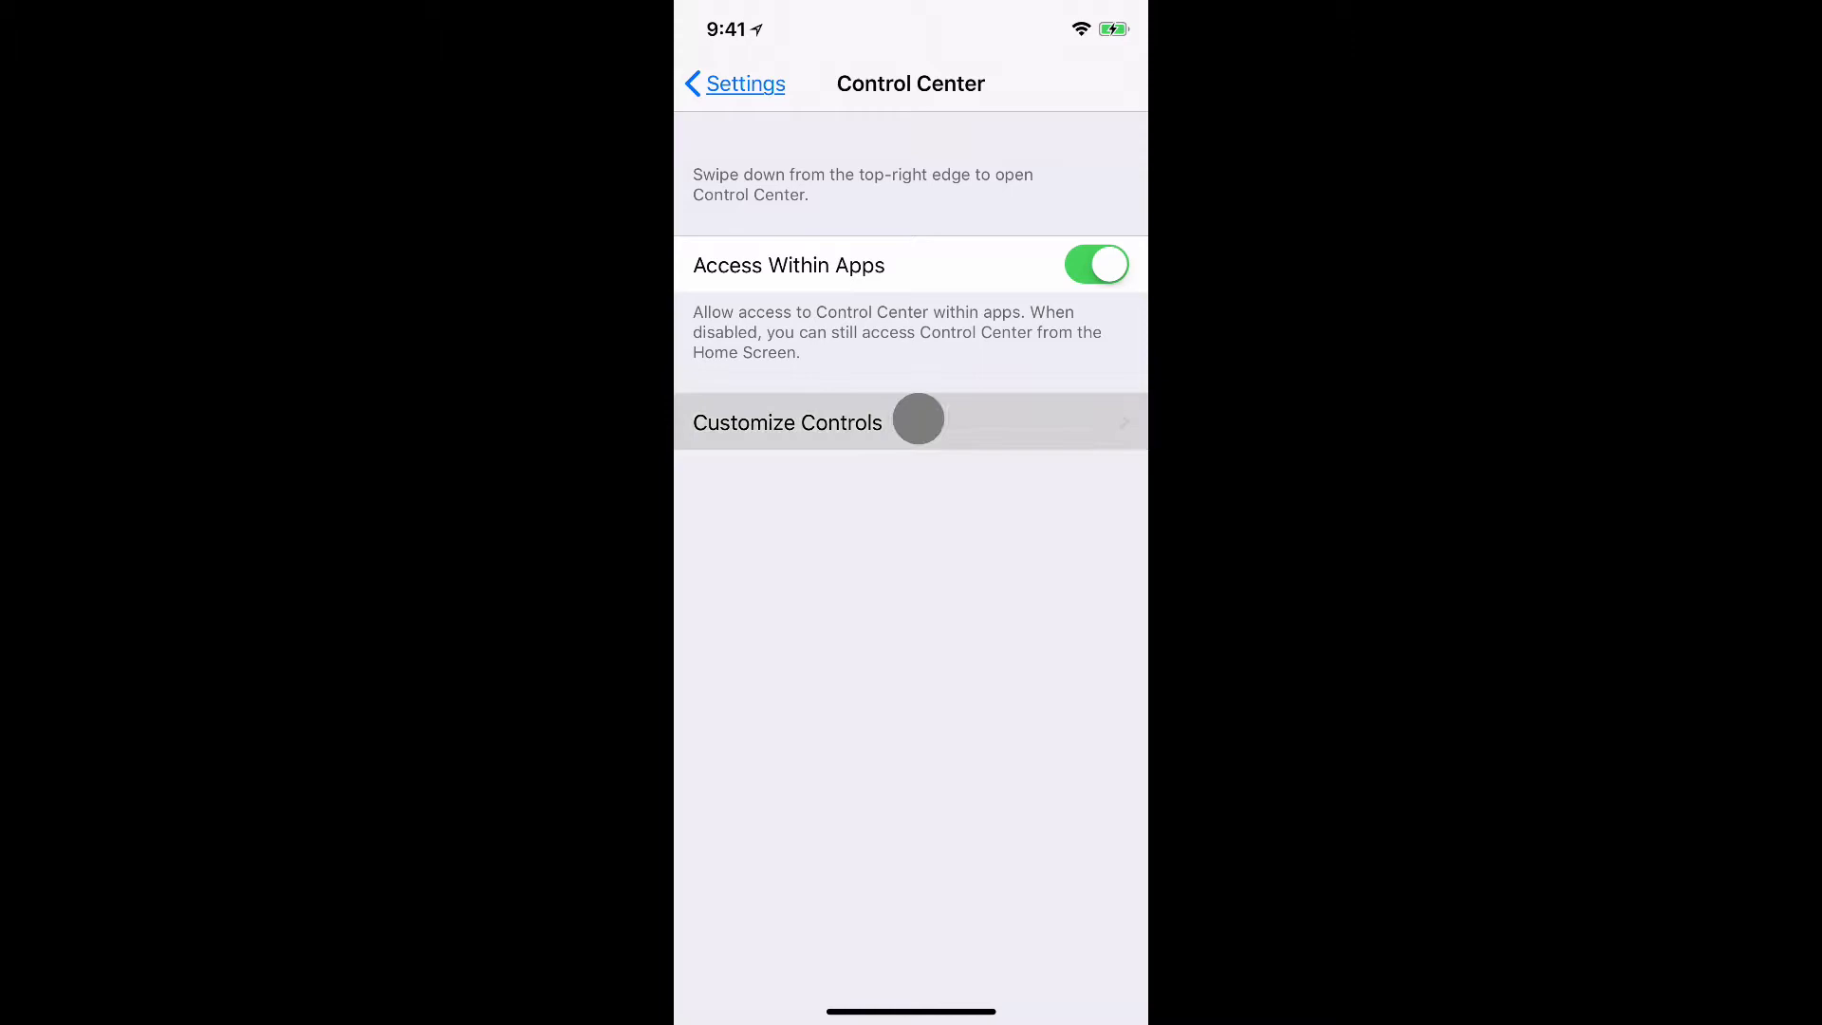
- In Customize Controls, add MFi Hearing Devices from More Controls to the included controls
click(788, 421)
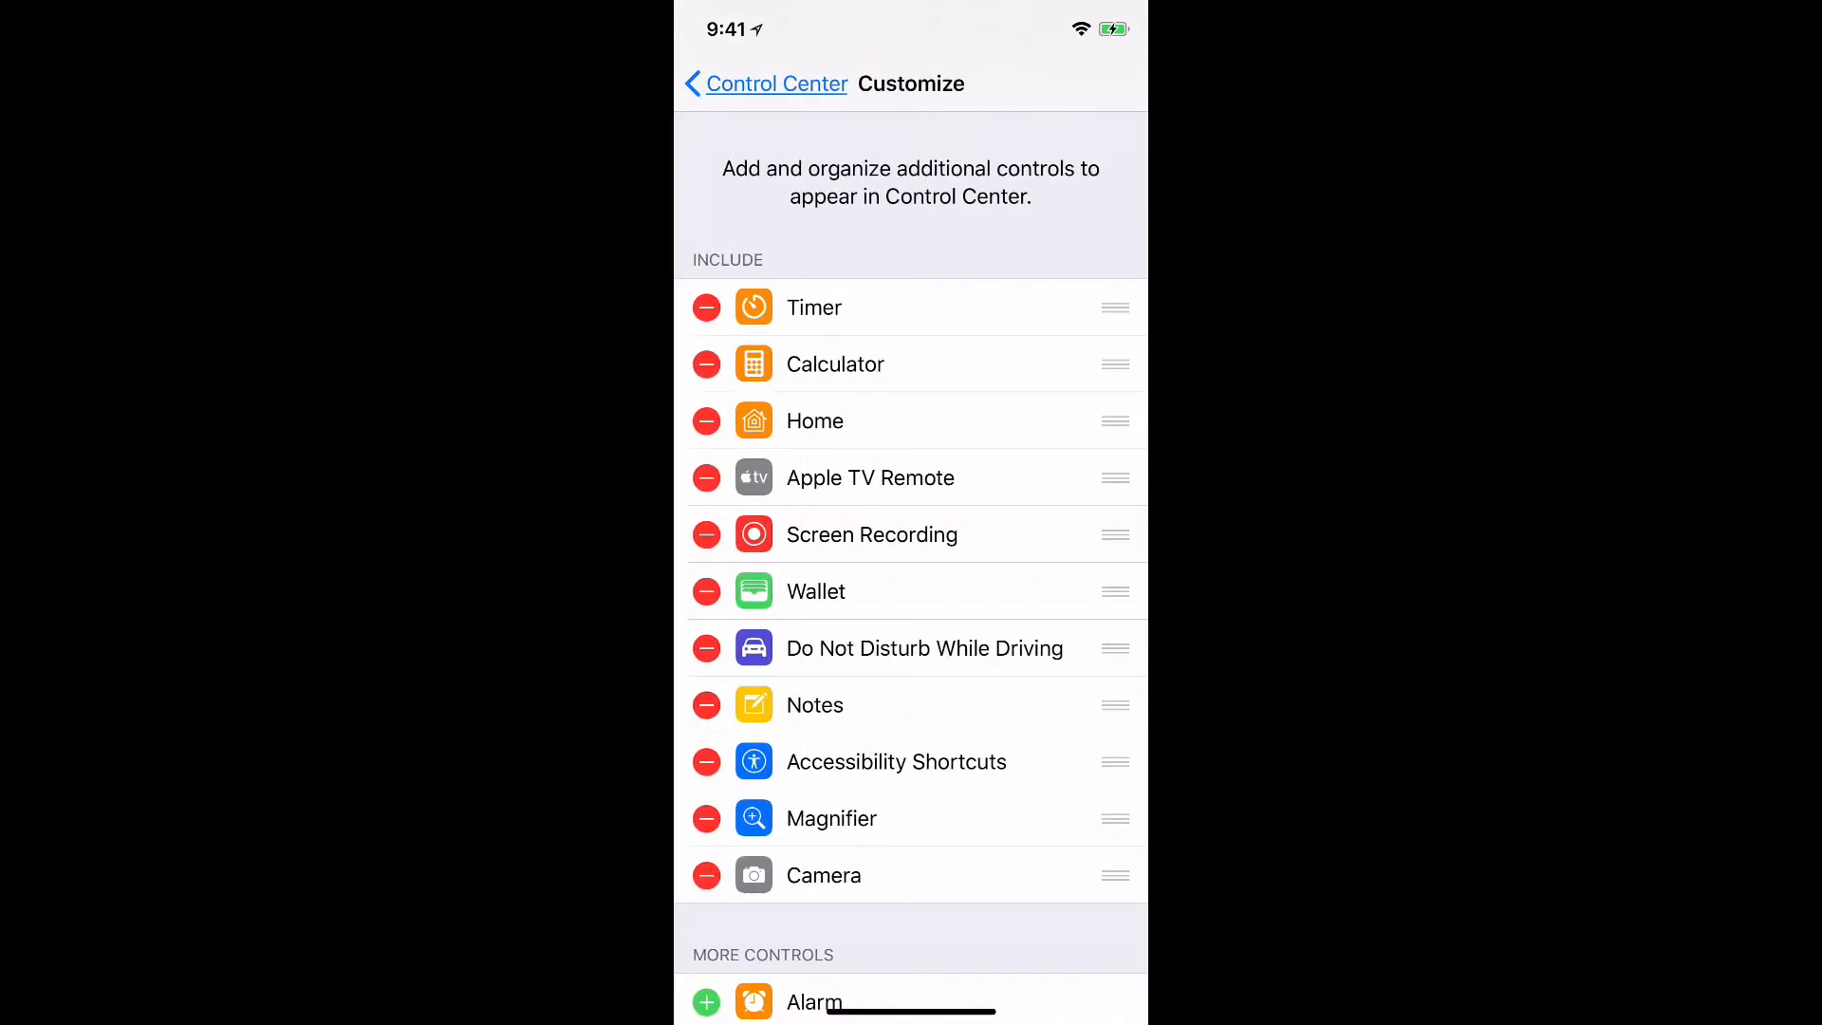
scroll(down, 3)
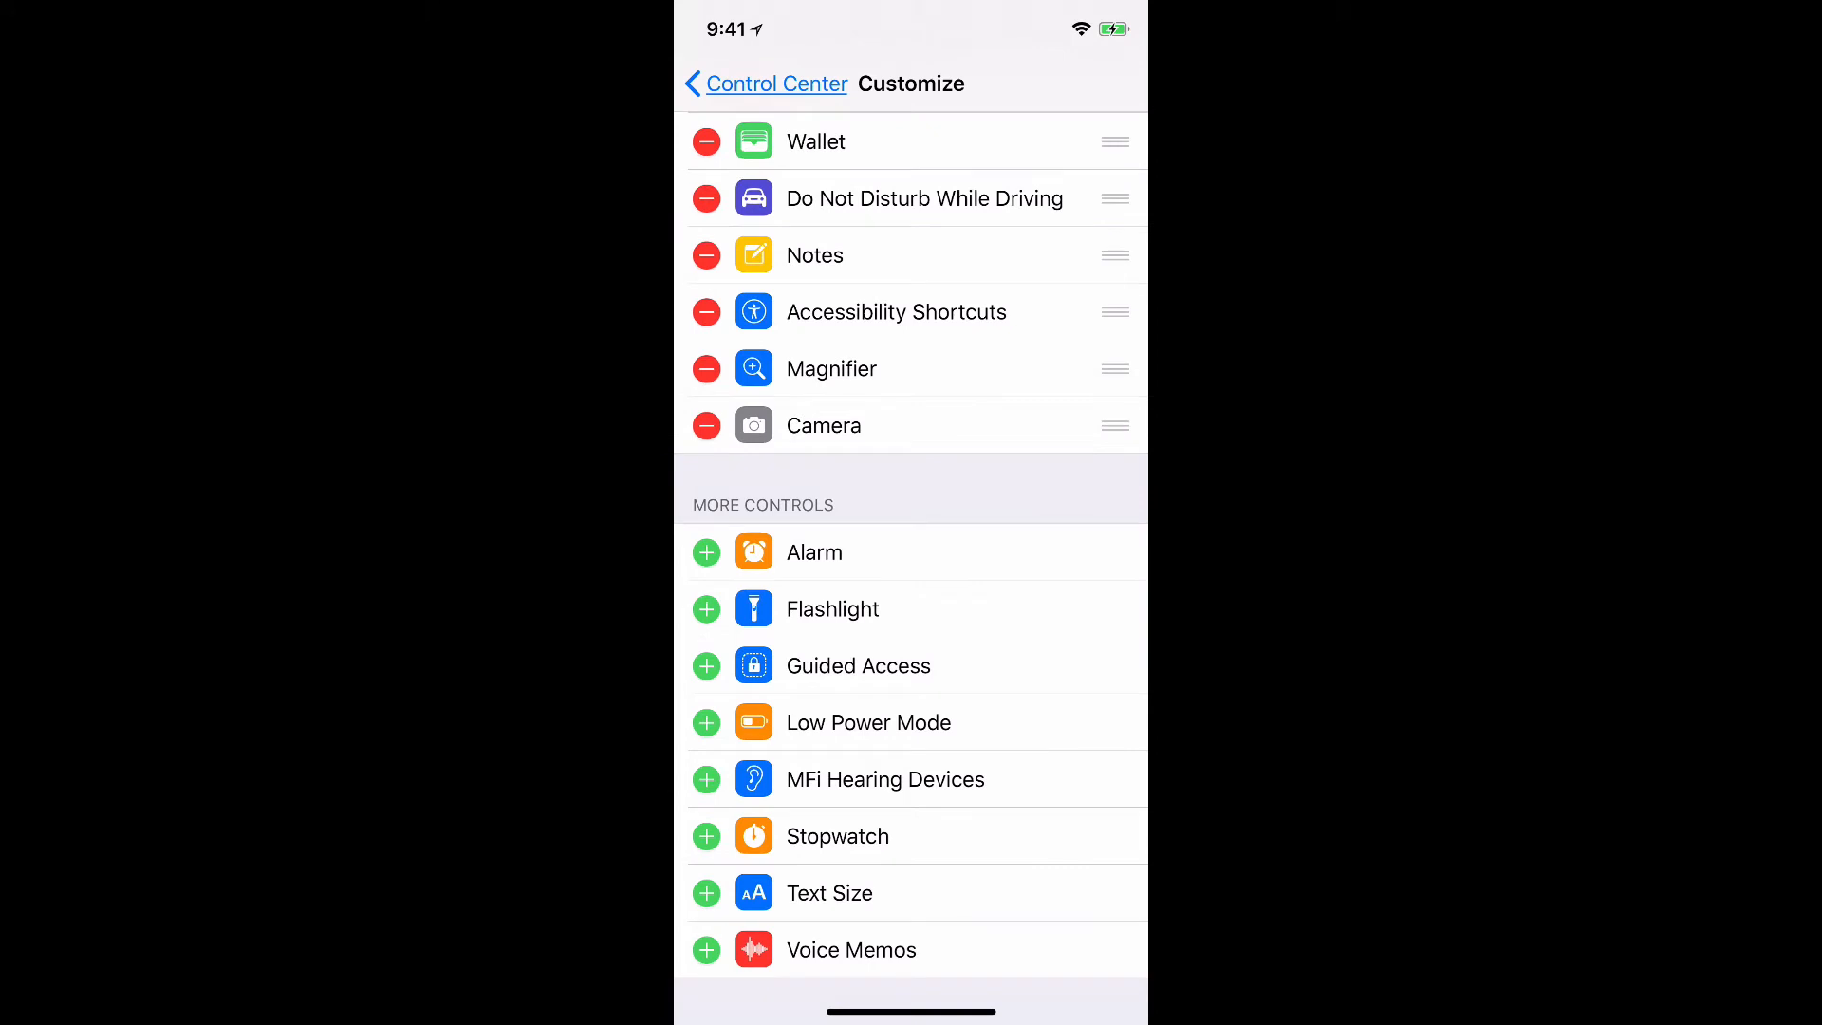
click(702, 787)
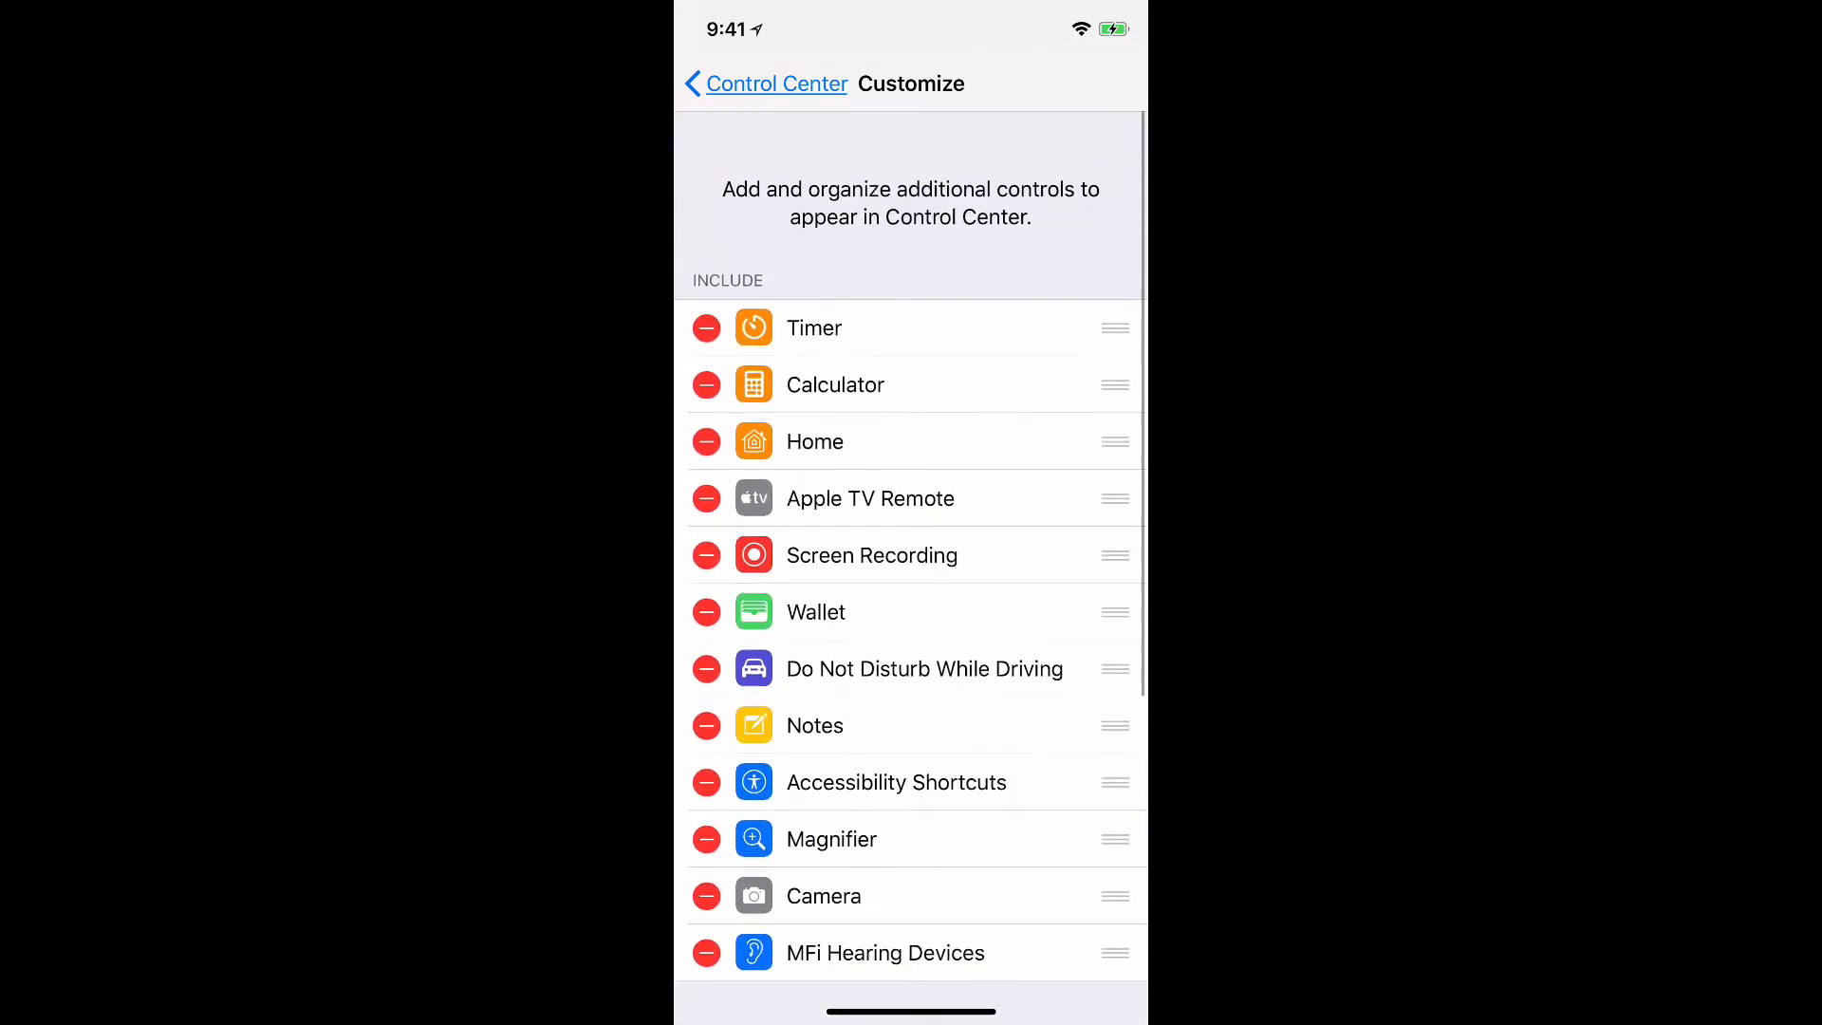
- Exit Settings and pull down Control Center to reveal the new hearing devices tile
scroll(down, 3)
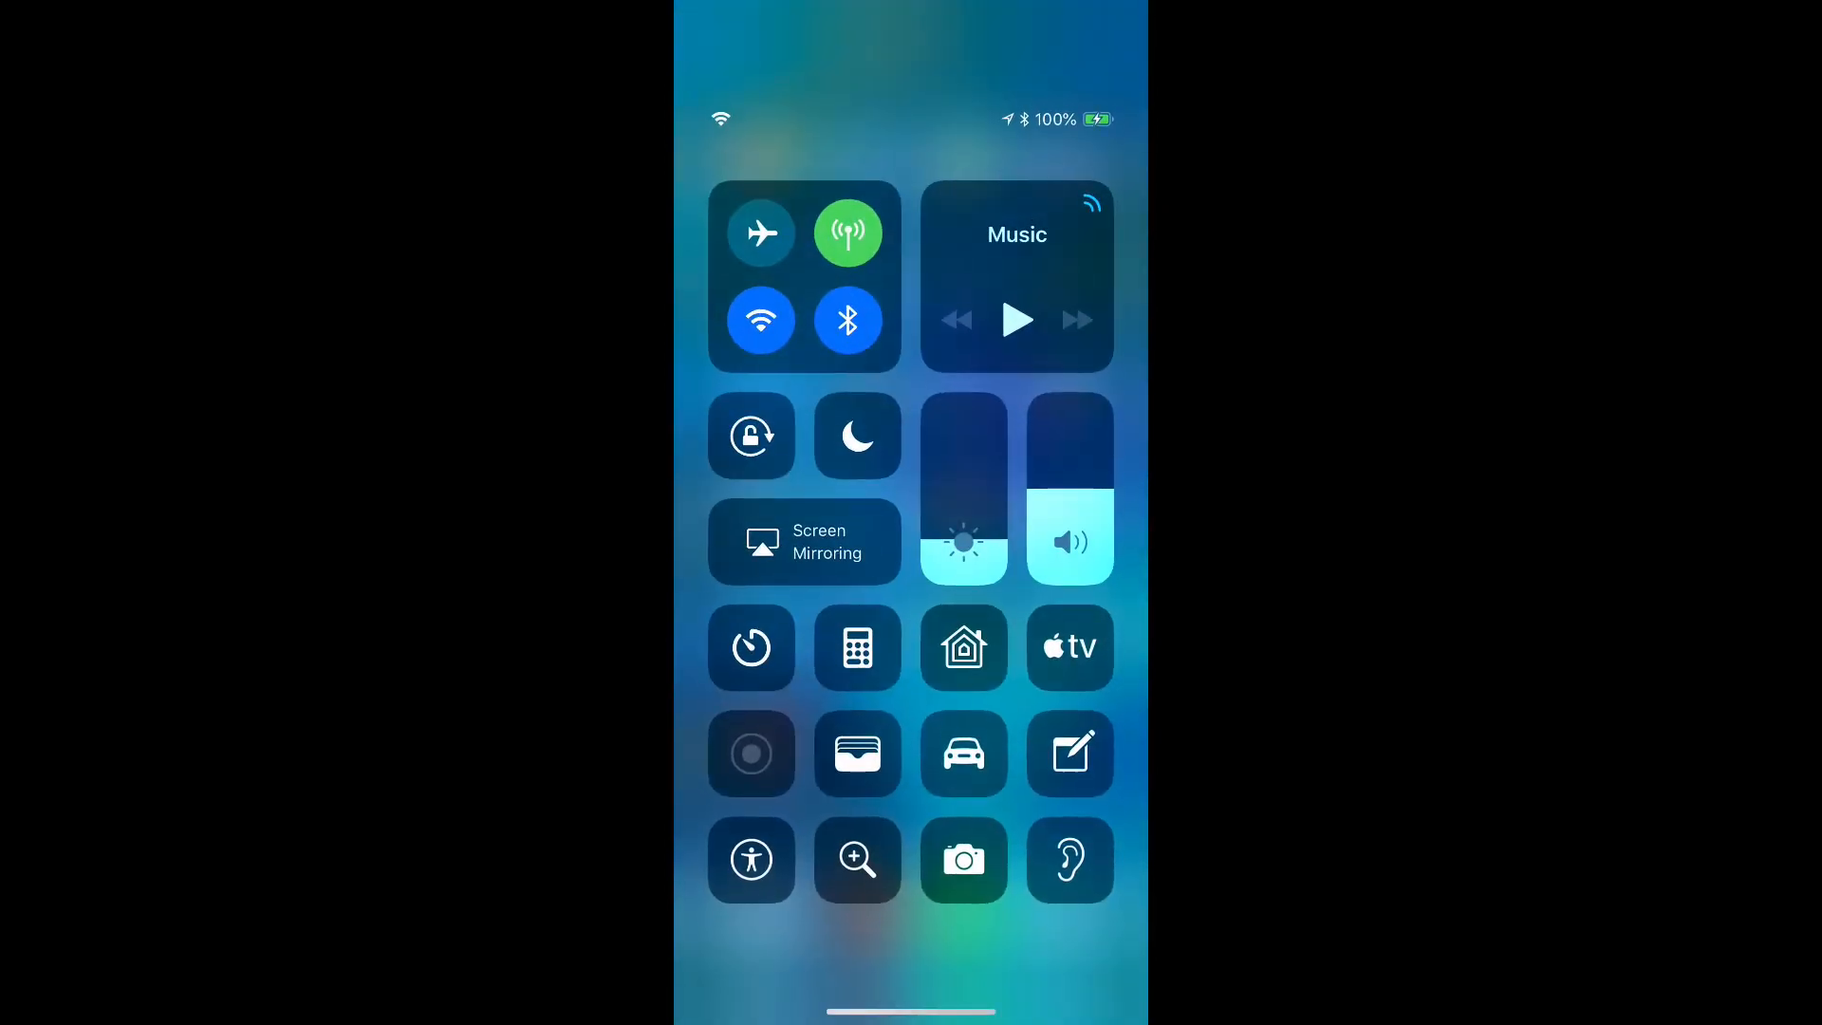
click(804, 541)
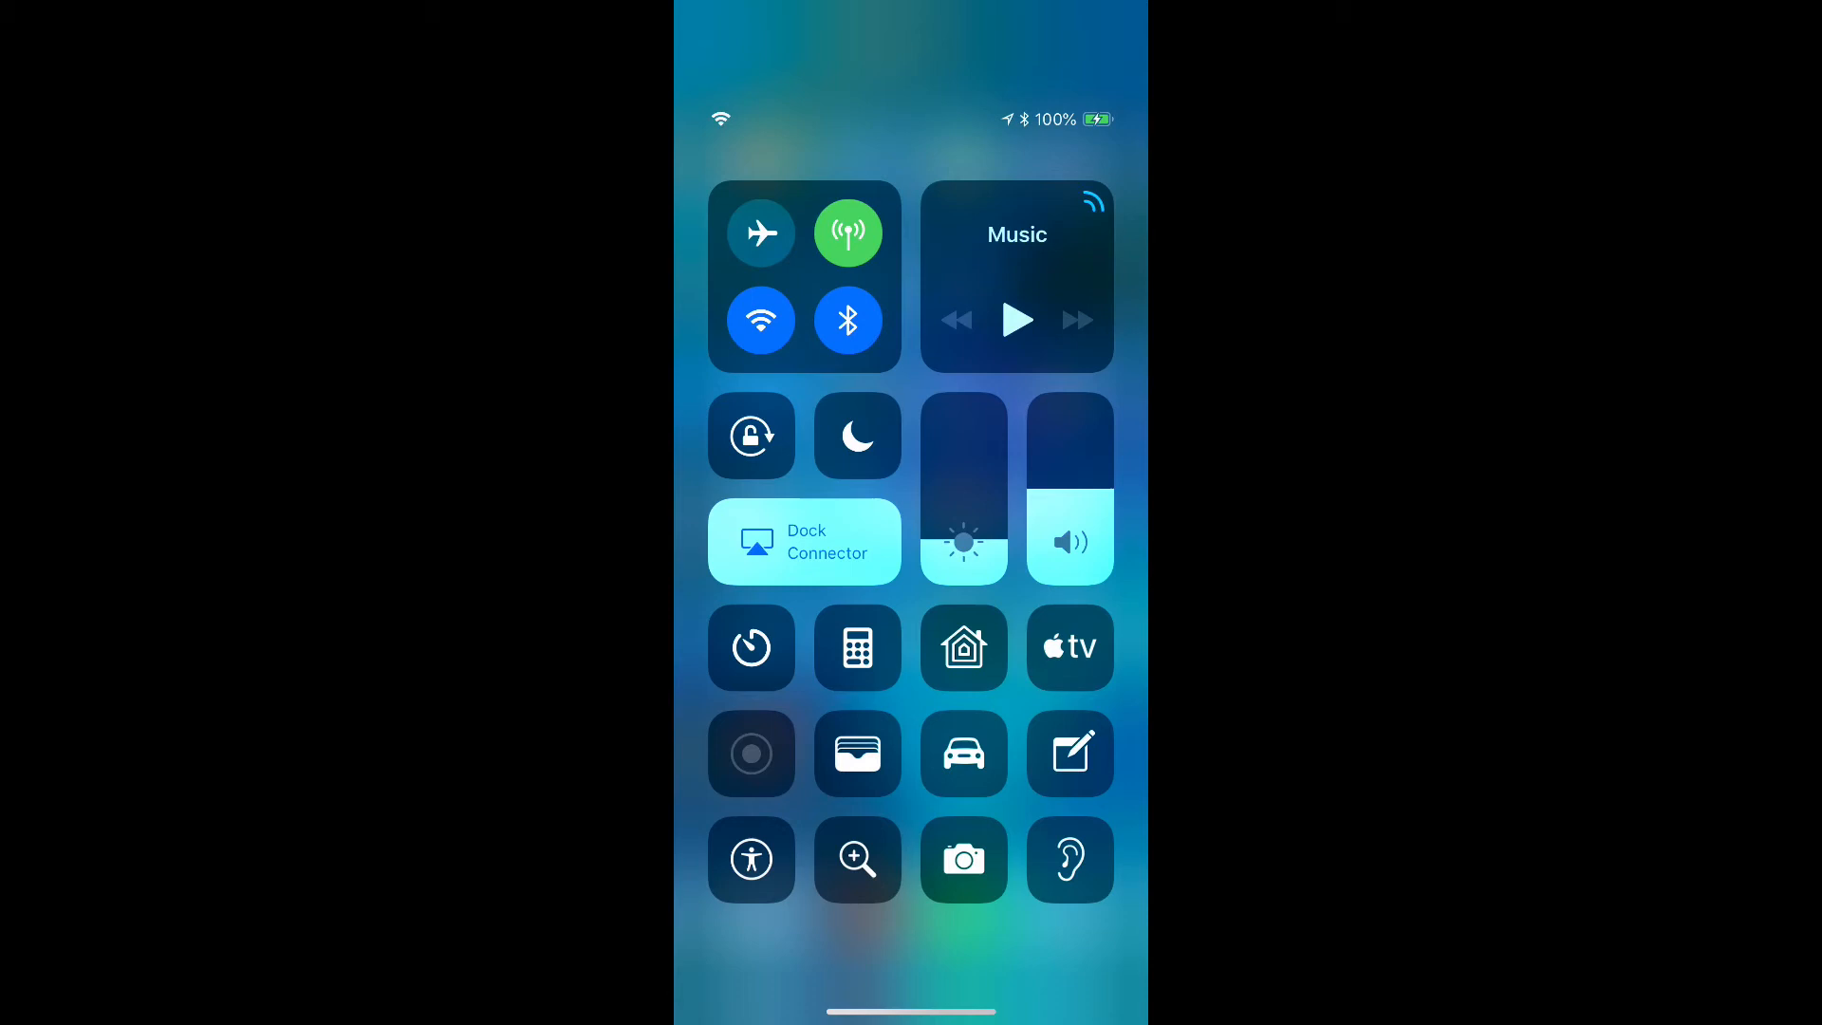
click(1069, 860)
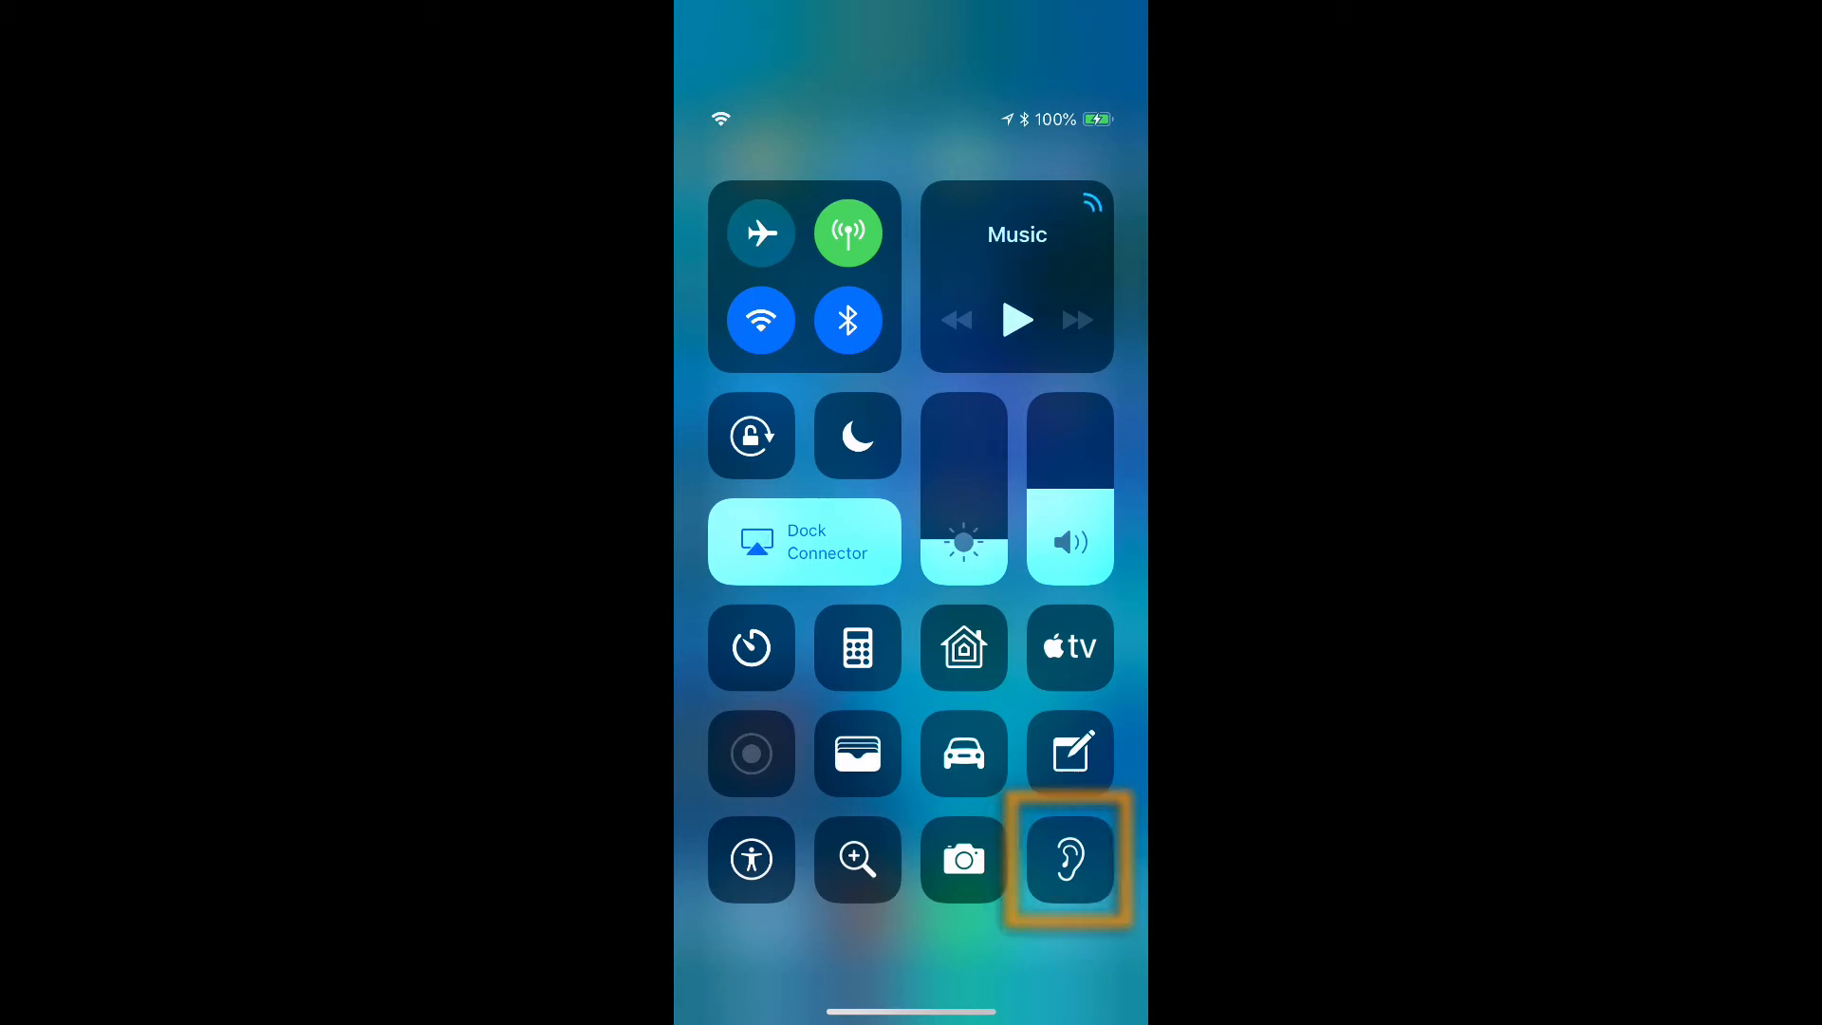
- Long-press the ear tile for BabbelFish and drag Left Mic from 65% to 62%
click(1071, 860)
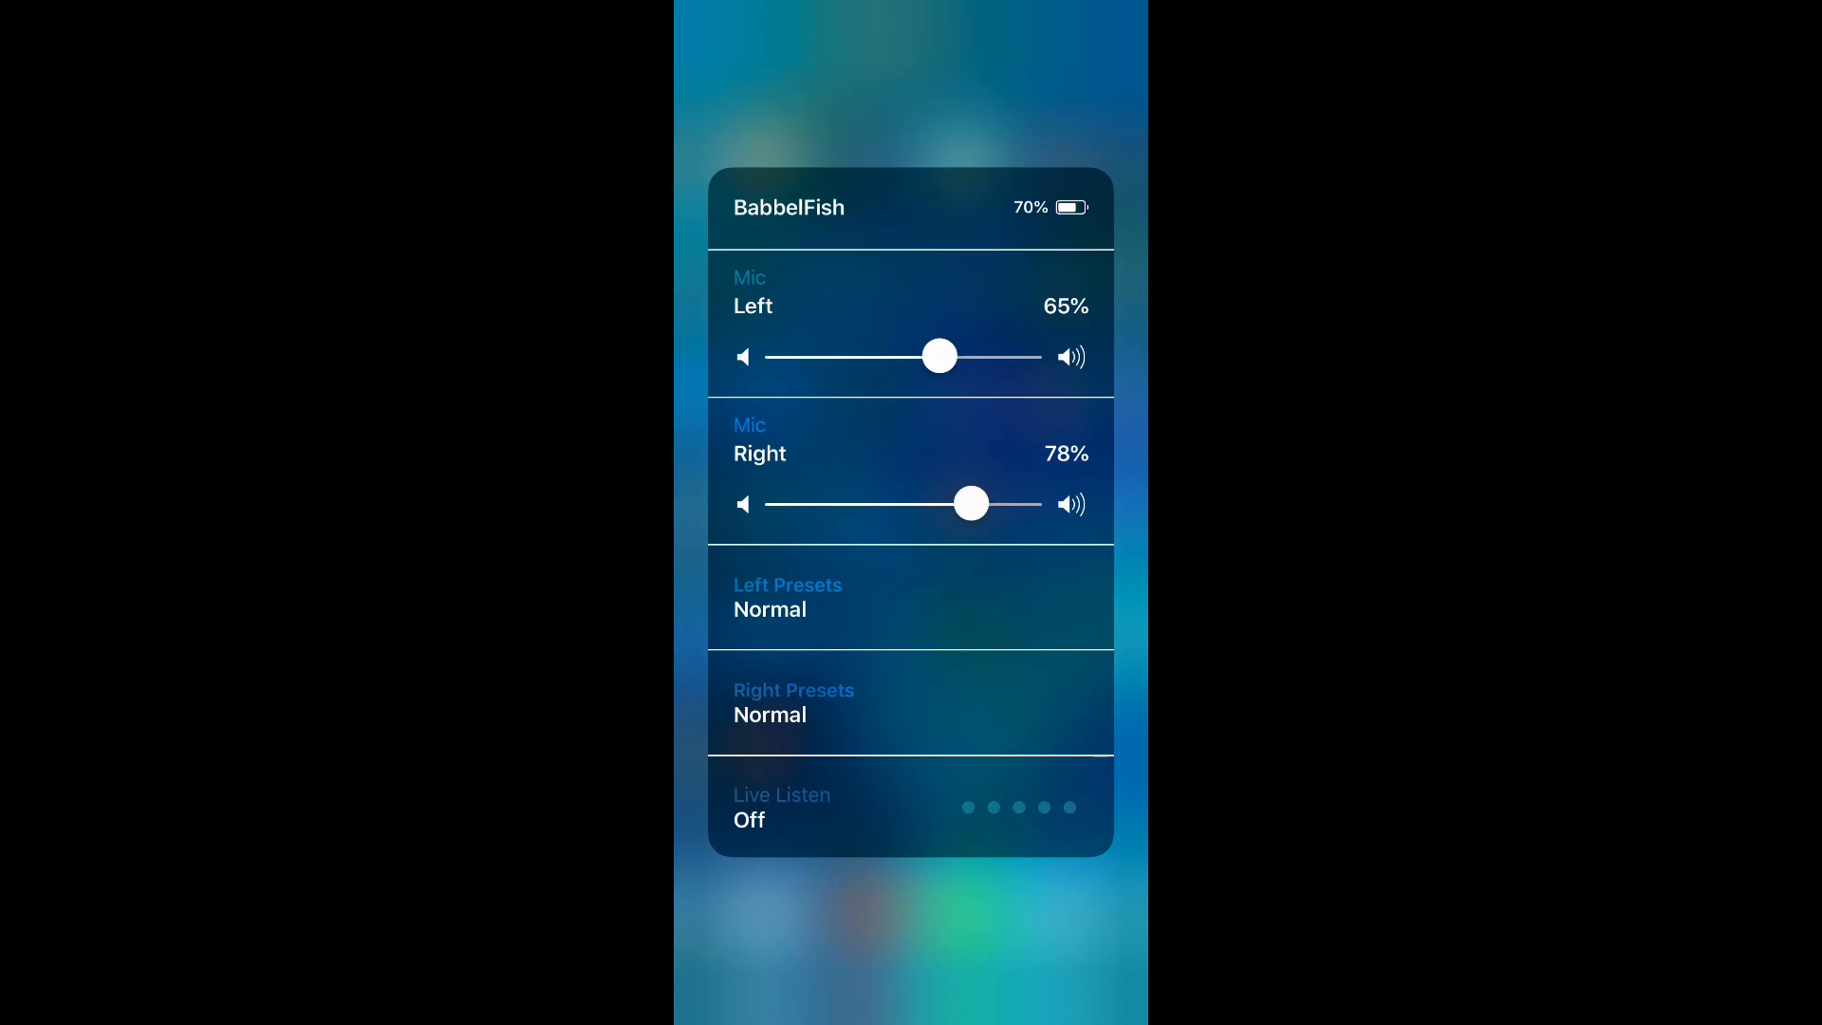
drag(939, 356, 930, 356)
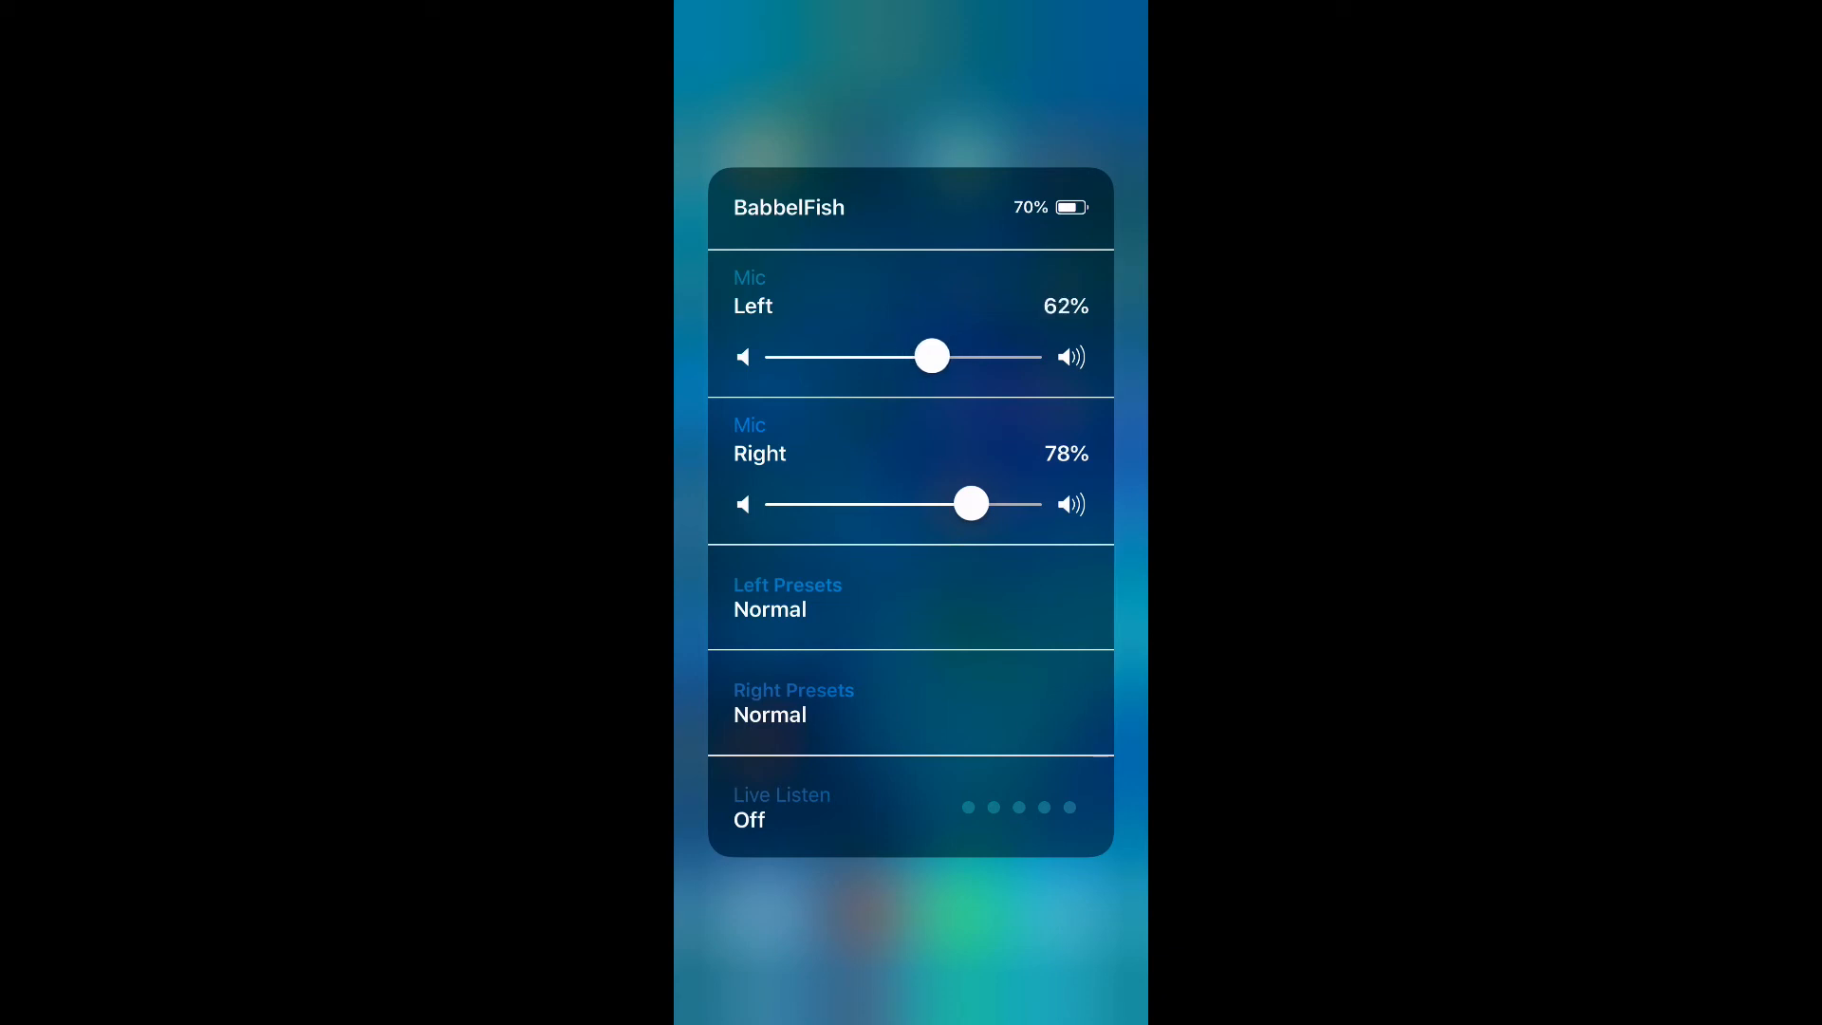